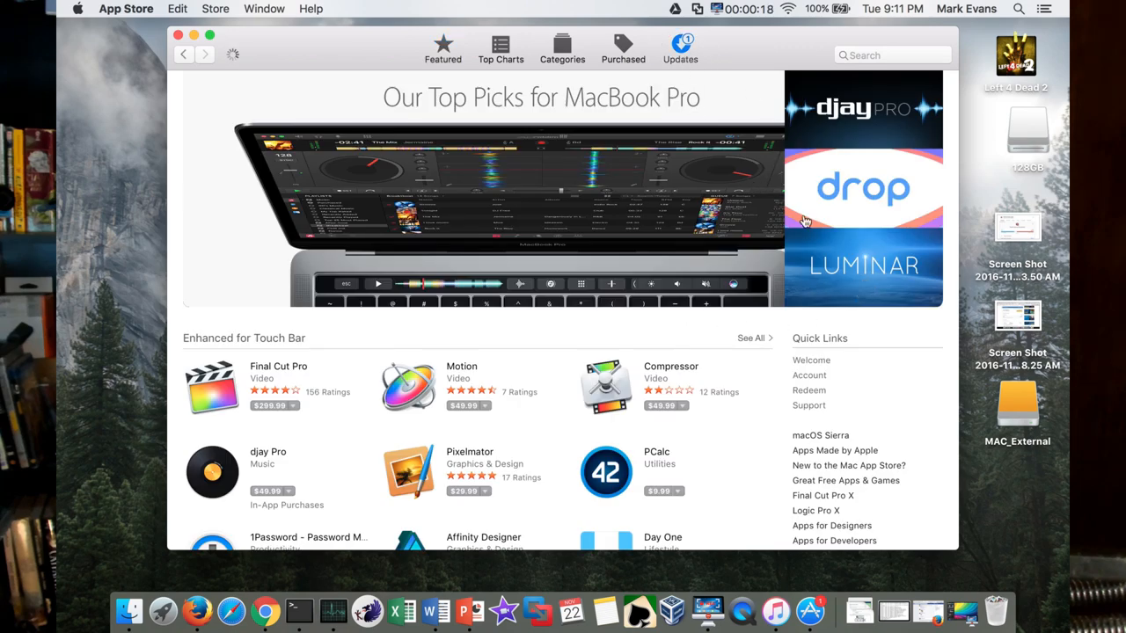
Open the App Store Updates page listing the iTunes 12.5.3 update.
click(679, 49)
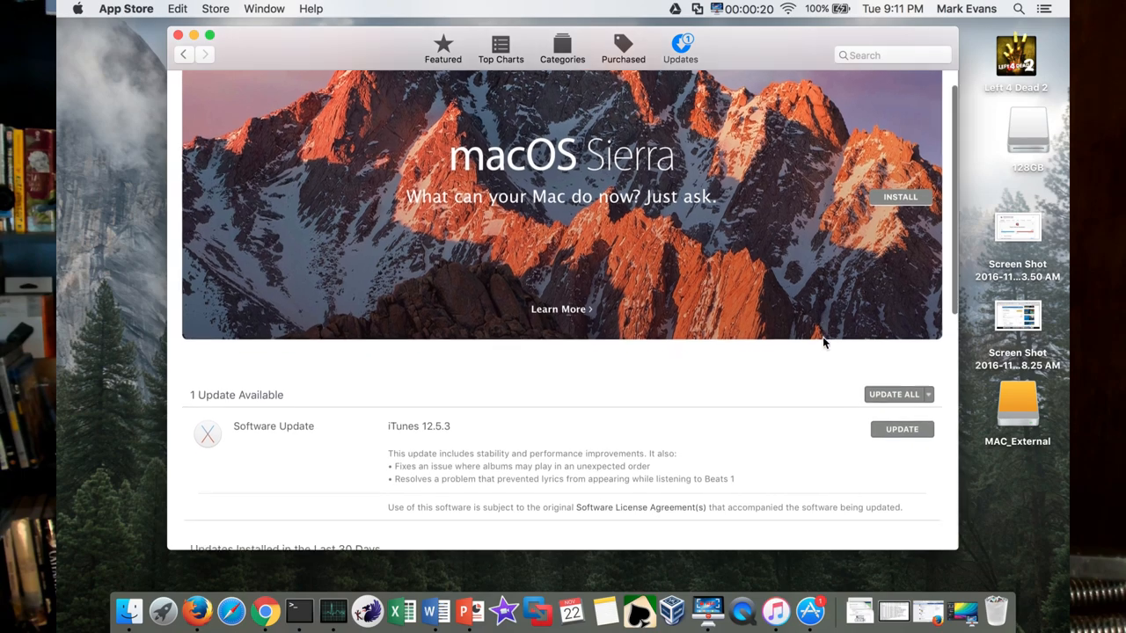